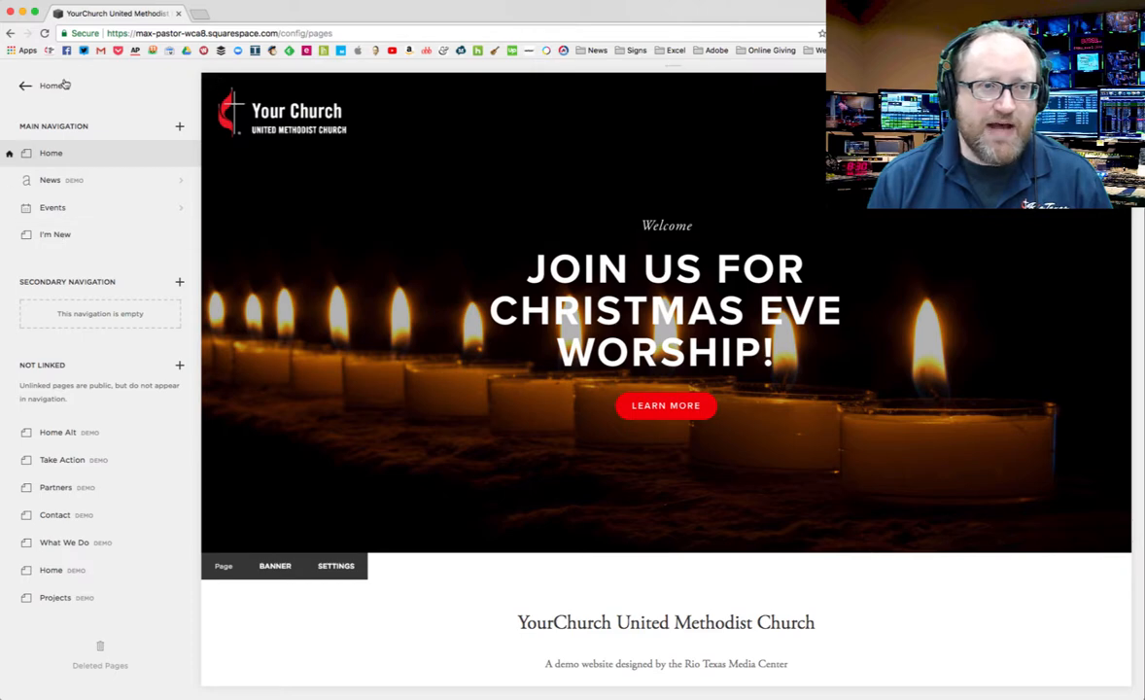
Step: Return from the Pages list to the main site menu
{"action": "left_click", "coordinate": [26, 86]}
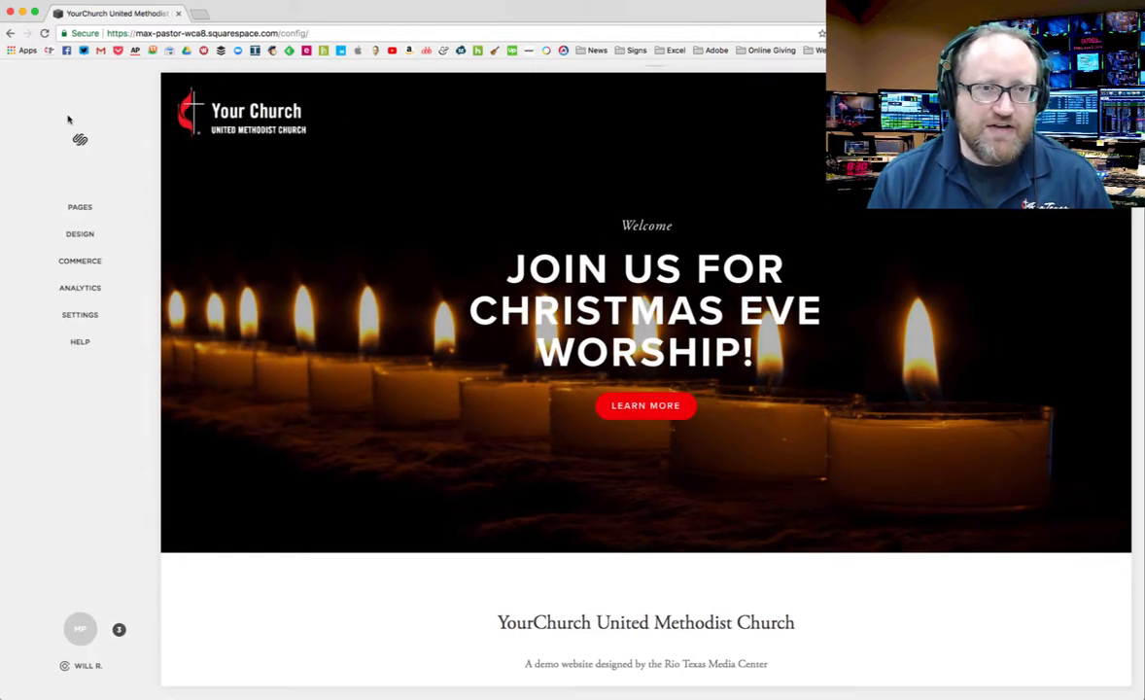
{"action": "mouse_move", "coordinate": [80, 206]}
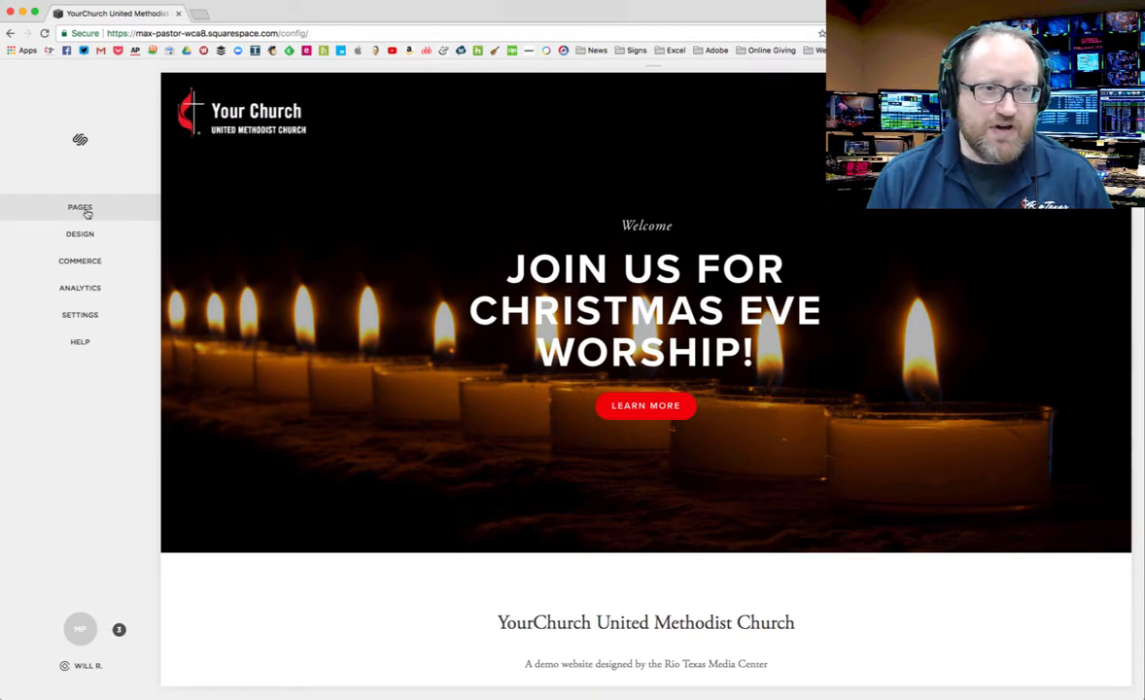
Step: Open the I'm New page from the Pages list
{"action": "left_click", "coordinate": [80, 207]}
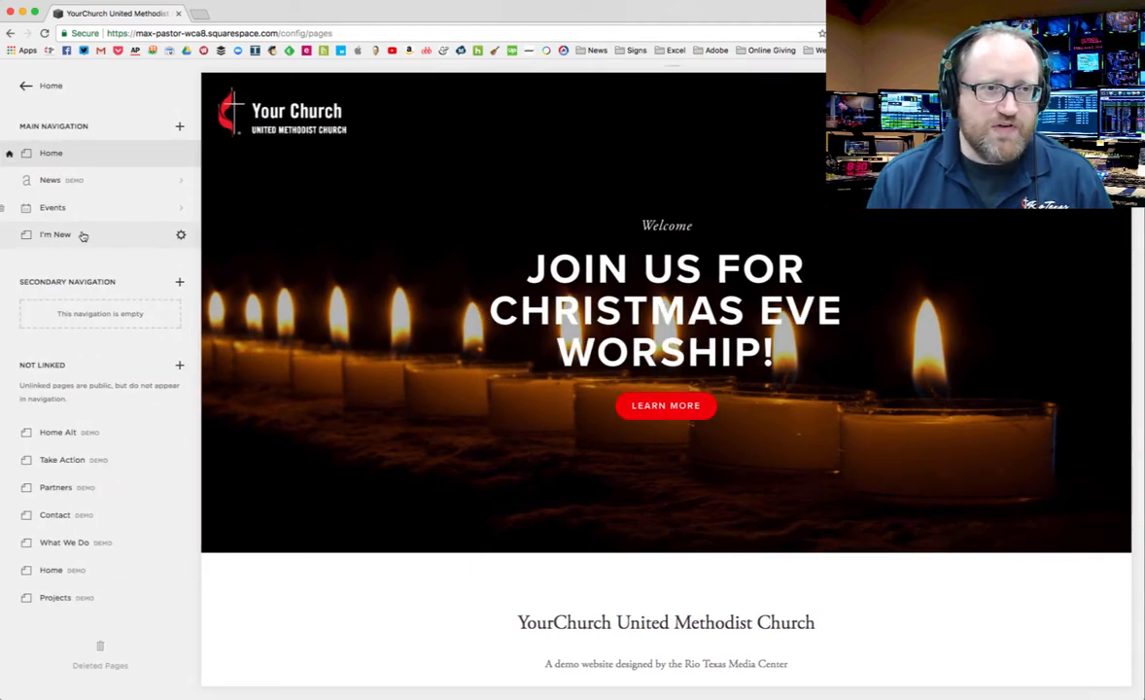
{"action": "left_click", "coordinate": [55, 234]}
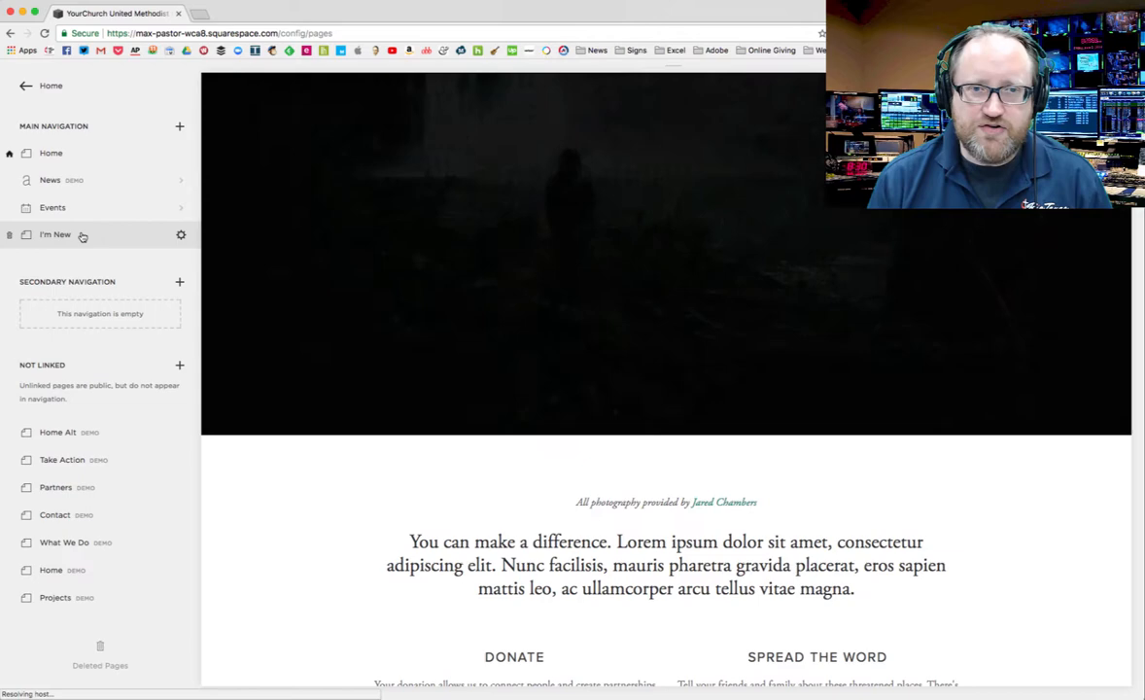
{"action": "left_click", "coordinate": [56, 234]}
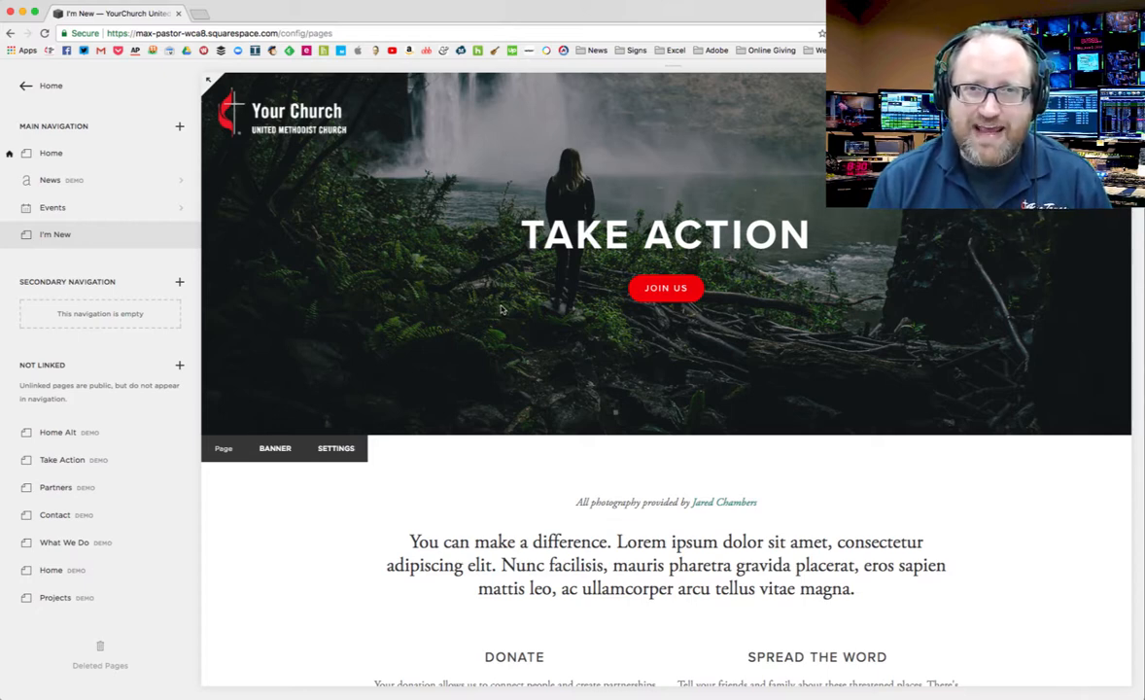
{"action": "mouse_move", "coordinate": [576, 321]}
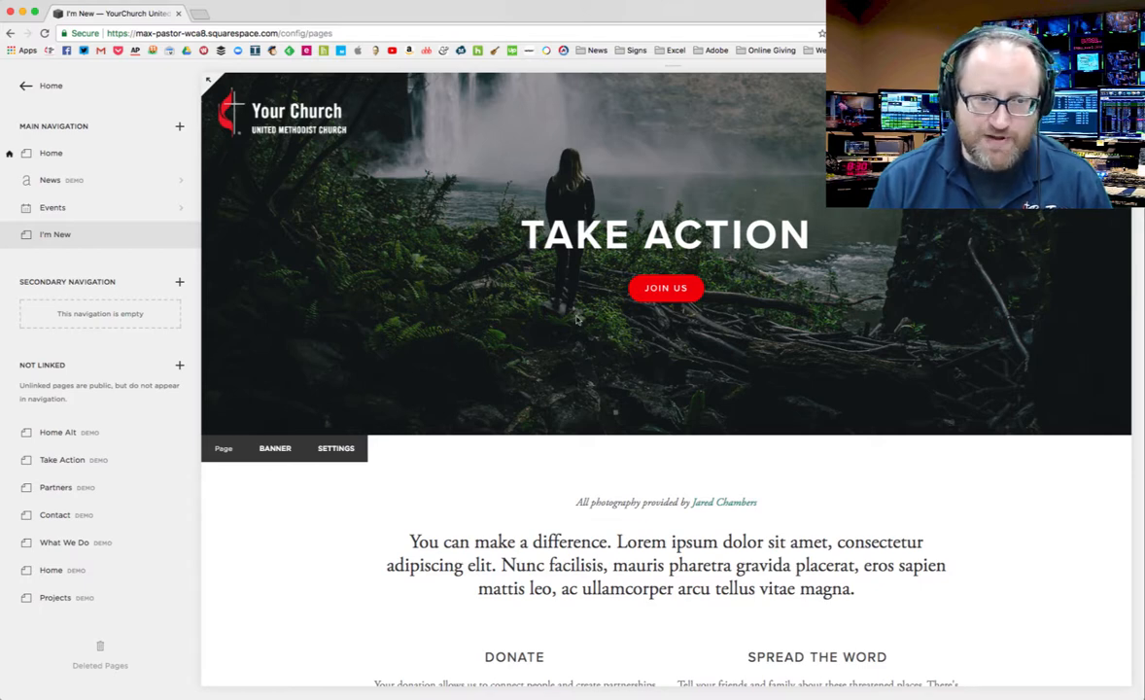
Step: Enter edit mode on the I'm New page's main content section
{"action": "scroll", "scroll_direction": "down", "scroll_amount": 3}
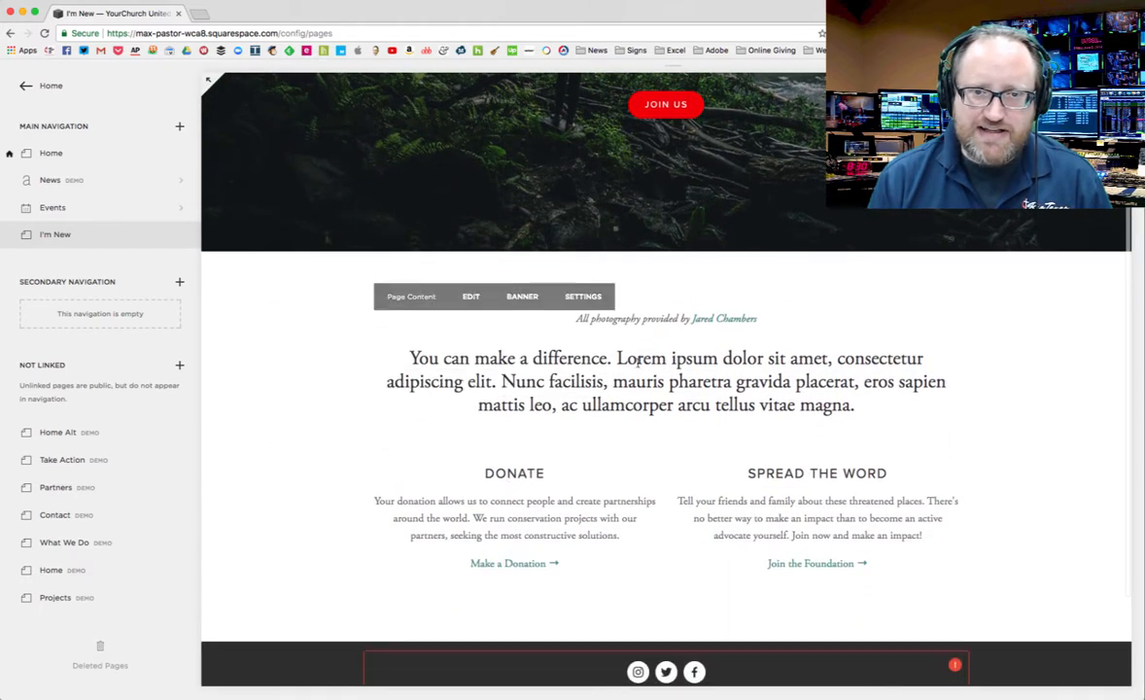
{"action": "mouse_move", "coordinate": [698, 320]}
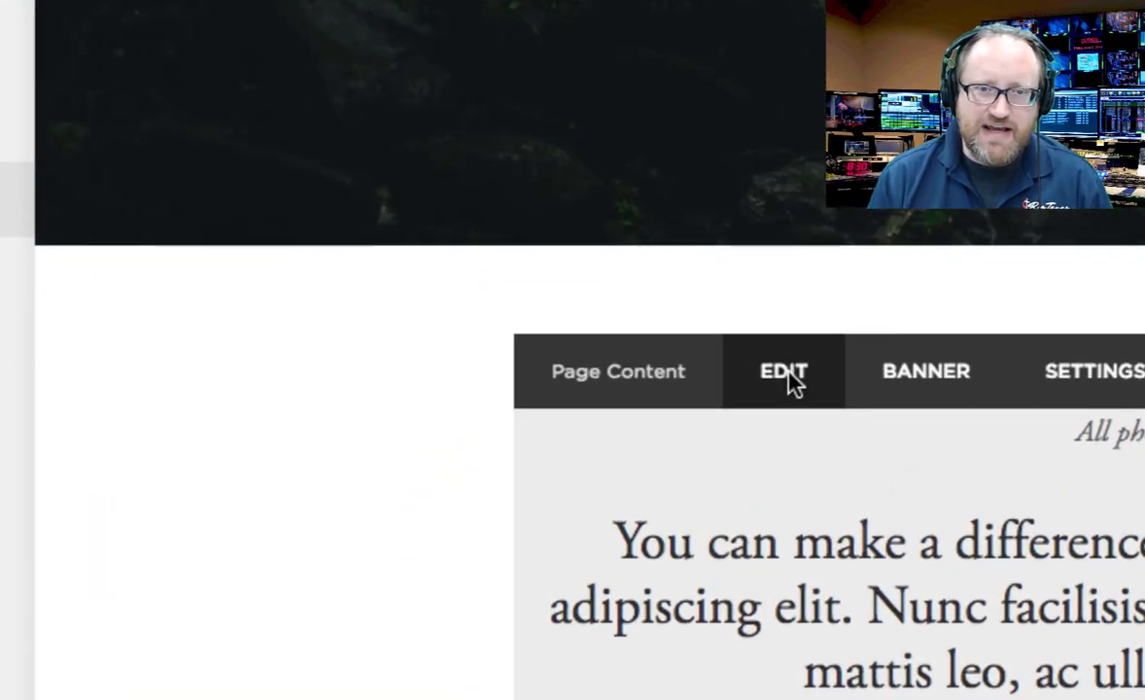
{"action": "left_click", "coordinate": [782, 371]}
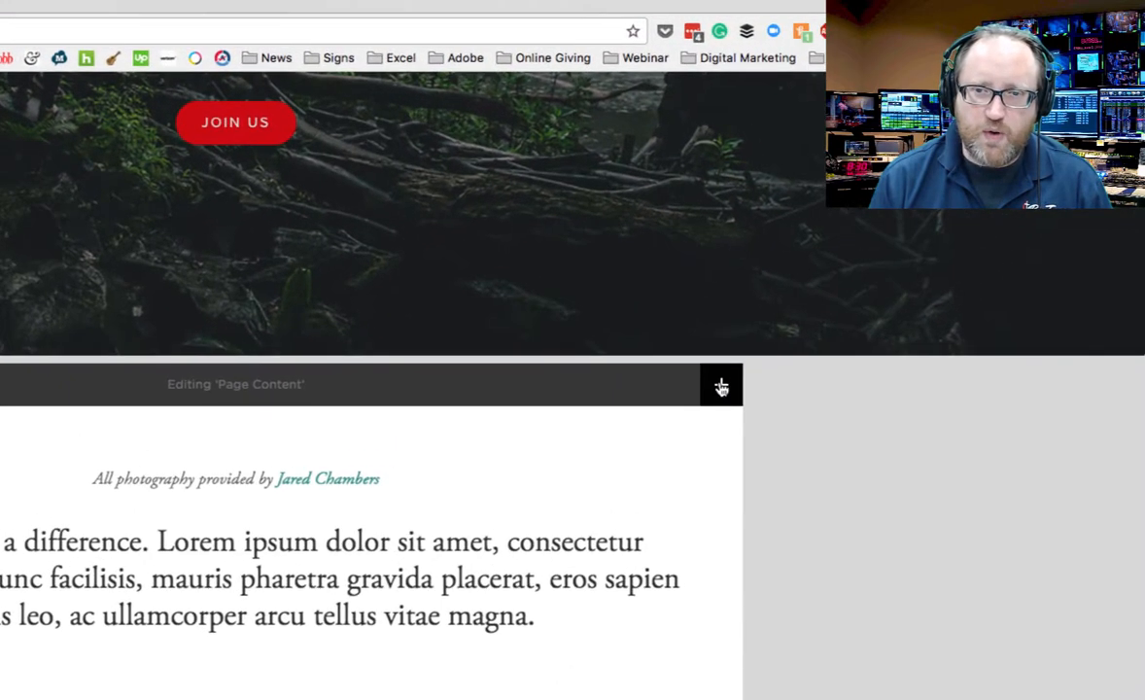
{"action": "mouse_move", "coordinate": [721, 384]}
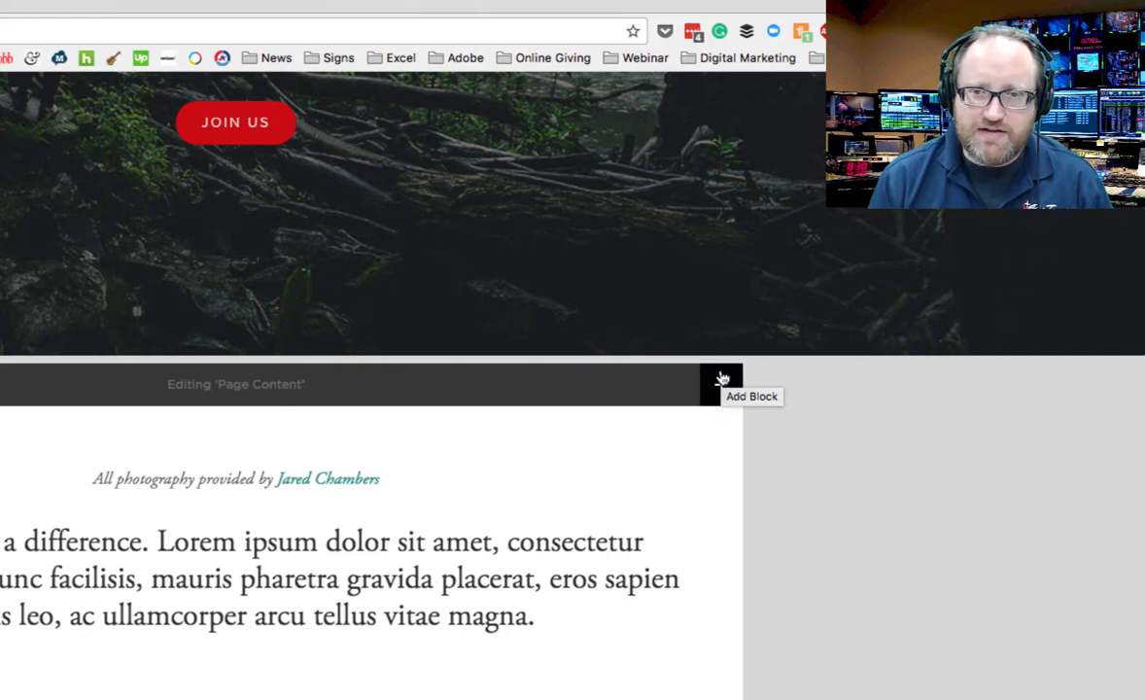
Step: Insert an Image block into the page content for christmasparty.jpg
{"action": "left_click", "coordinate": [721, 378]}
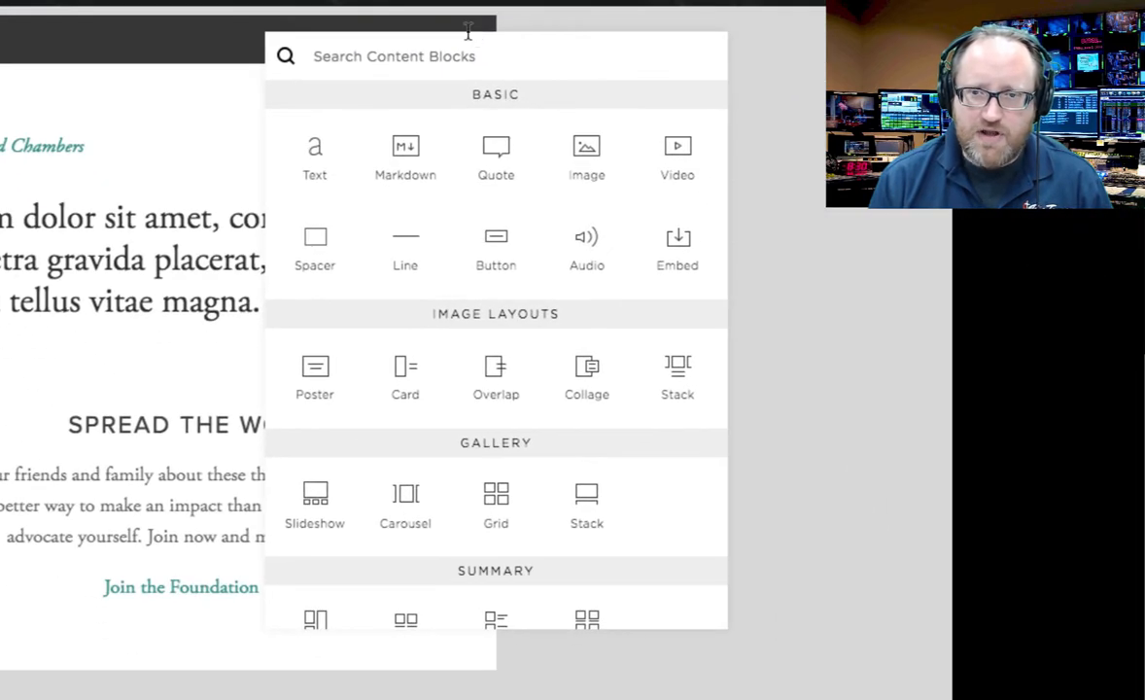
{"action": "mouse_move", "coordinate": [545, 198]}
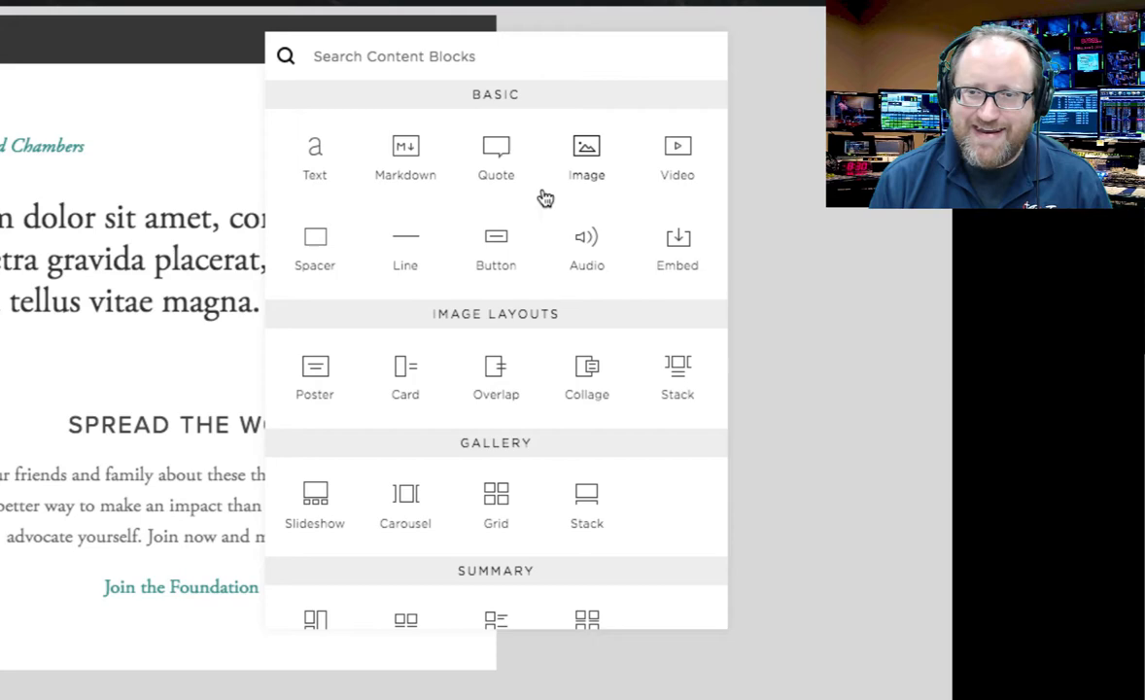
{"action": "left_click", "coordinate": [586, 156]}
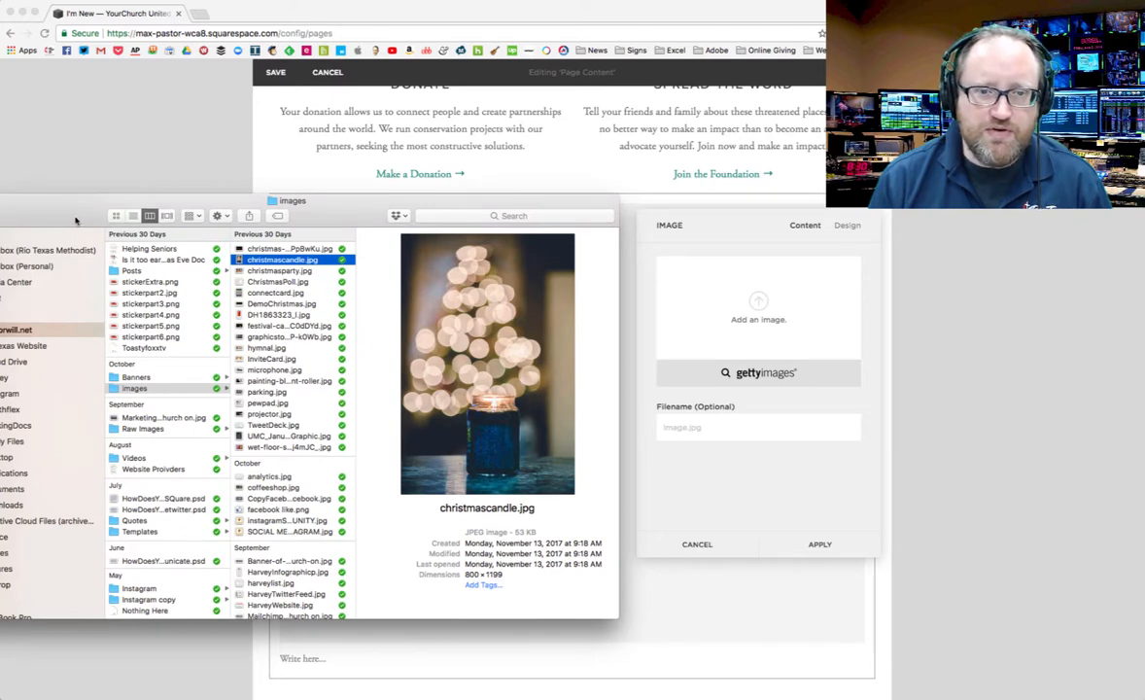
{"action": "mouse_move", "coordinate": [764, 260]}
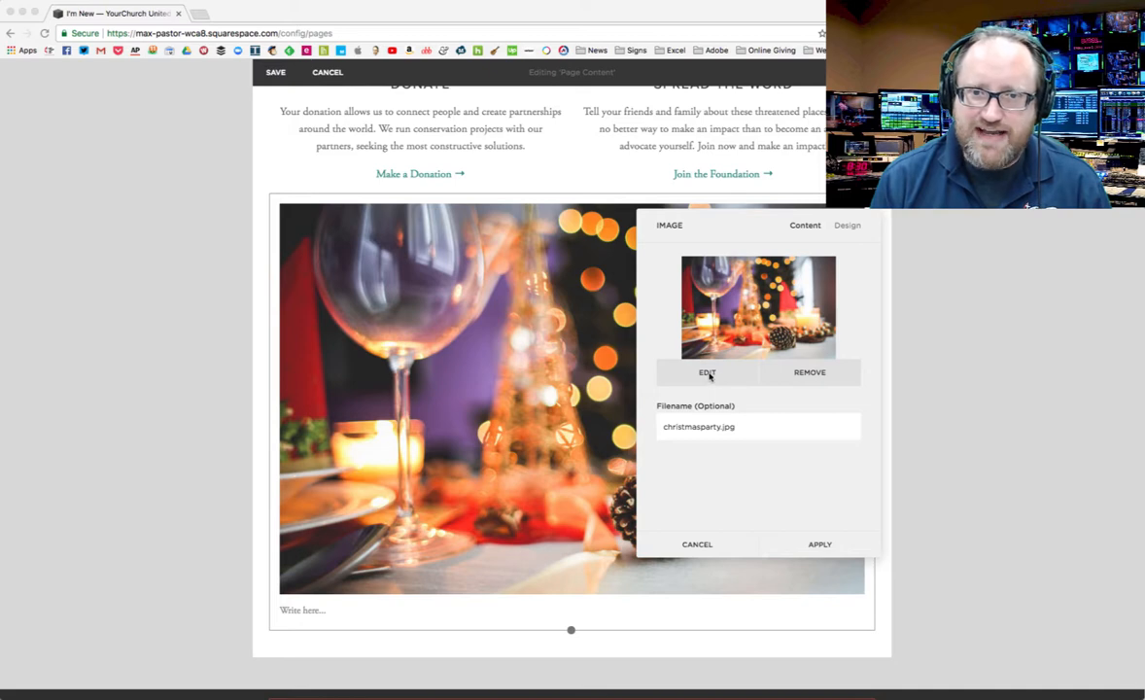
Step: Open and close the Photo Editor, then apply the christmasparty.jpg image block
{"action": "left_click", "coordinate": [707, 372]}
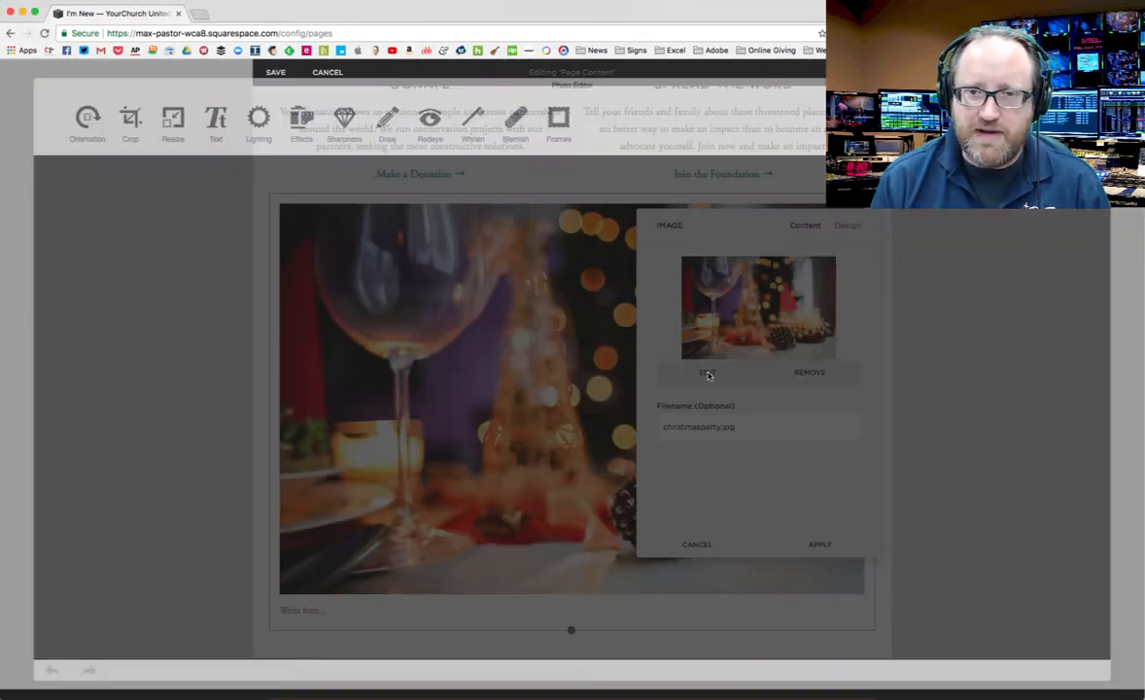
{"action": "left_click", "coordinate": [706, 372]}
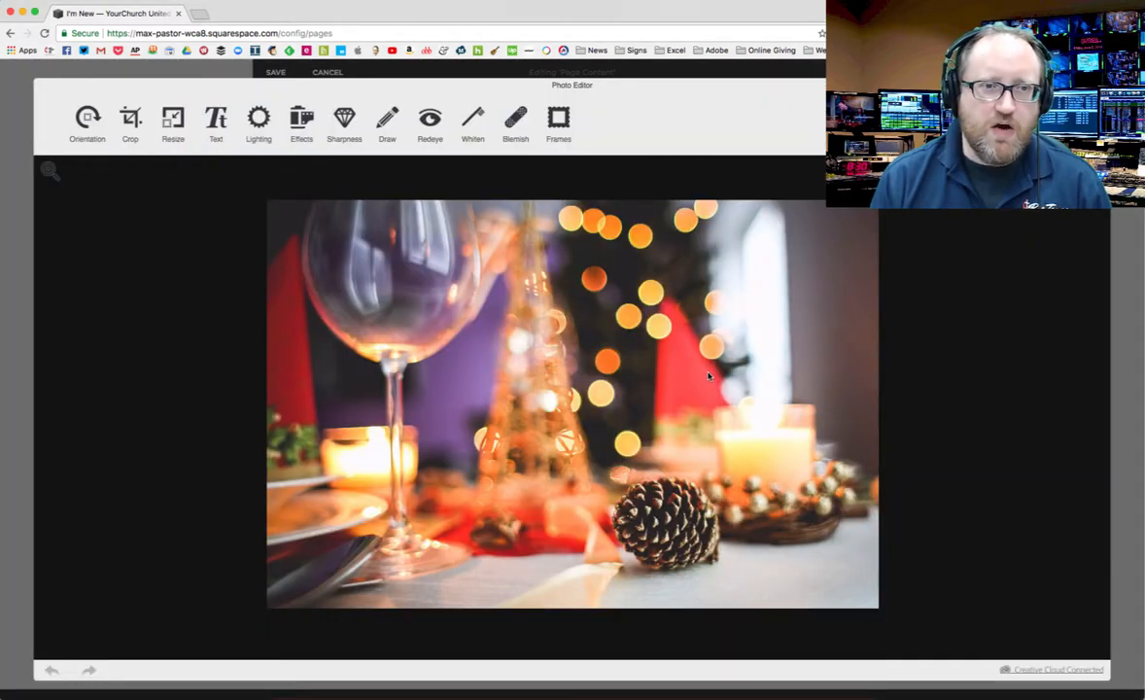
{"action": "mouse_move", "coordinate": [233, 231]}
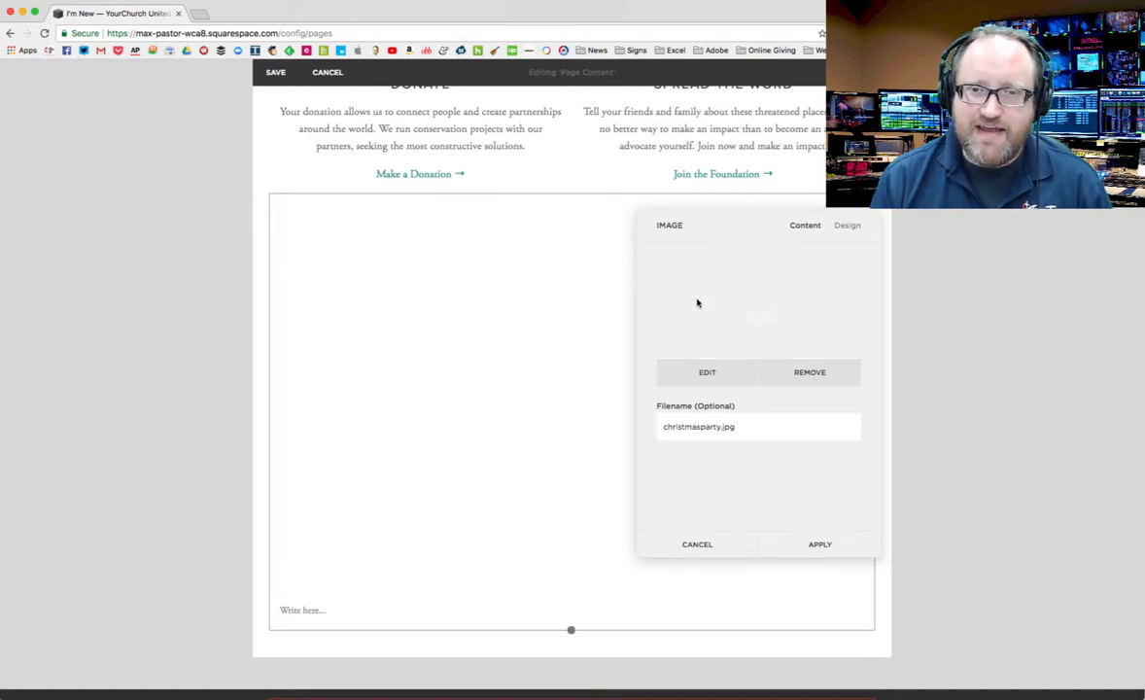
{"action": "left_click", "coordinate": [820, 544]}
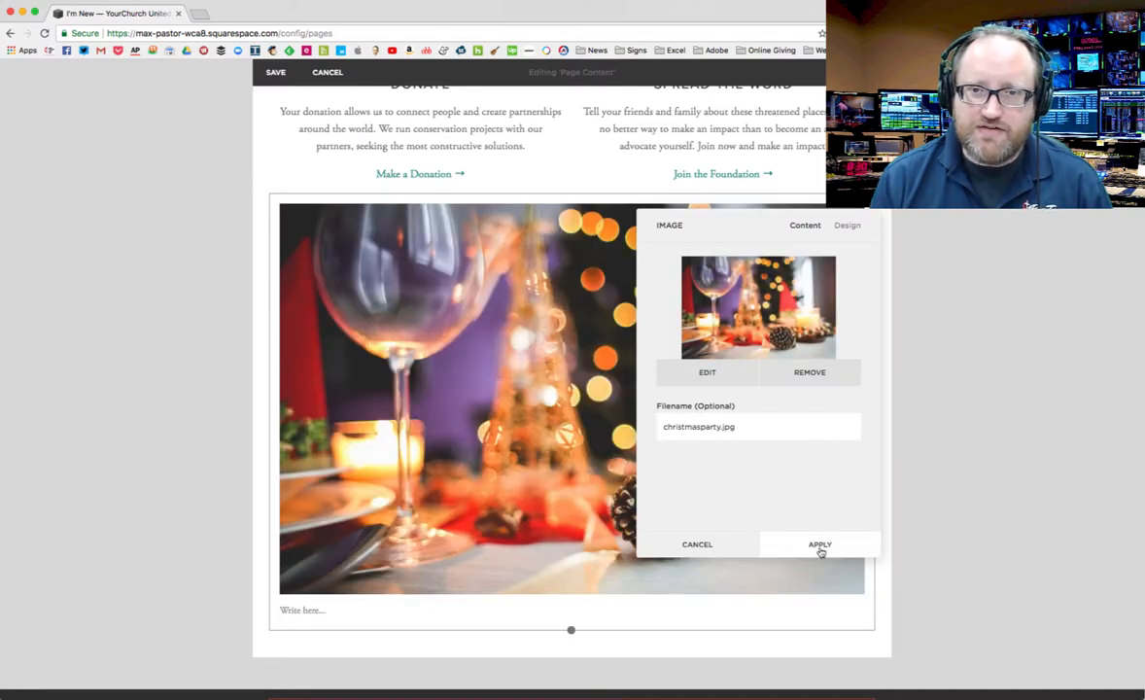
{"action": "left_click", "coordinate": [819, 544]}
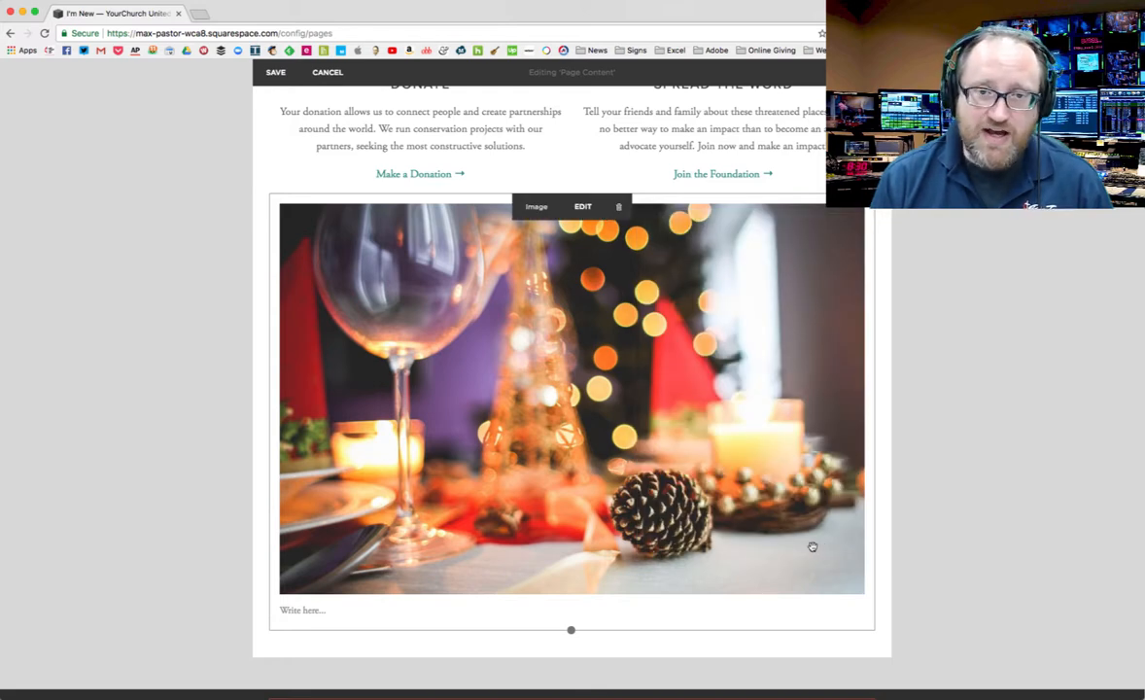
{"action": "mouse_move", "coordinate": [599, 381]}
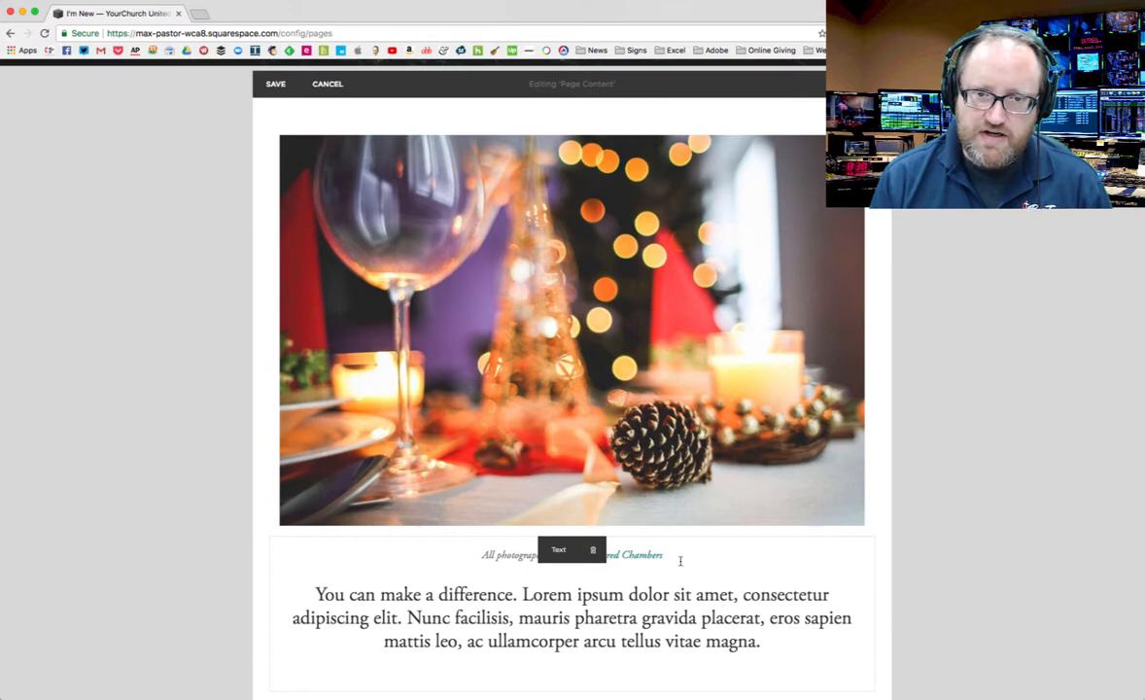
Step: Drop the christmasparty.jpg block full width between the credit line and paragraph
{"action": "scroll", "scroll_direction": "down", "scroll_amount": 3}
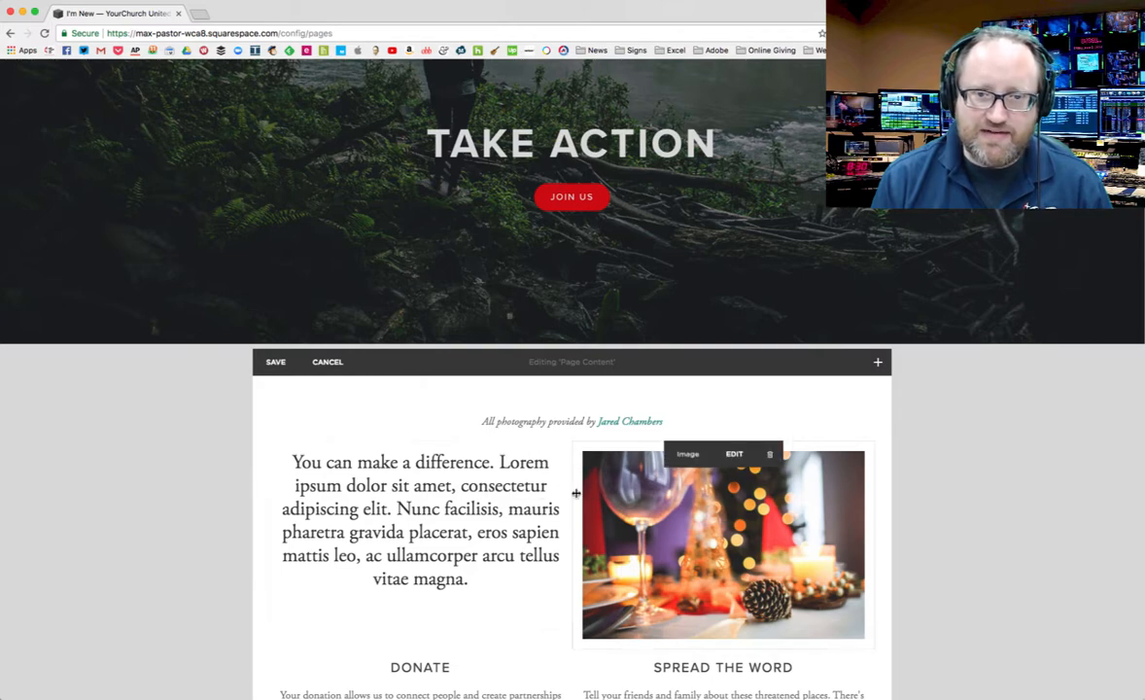
{"action": "scroll", "scroll_direction": "down", "scroll_amount": 3}
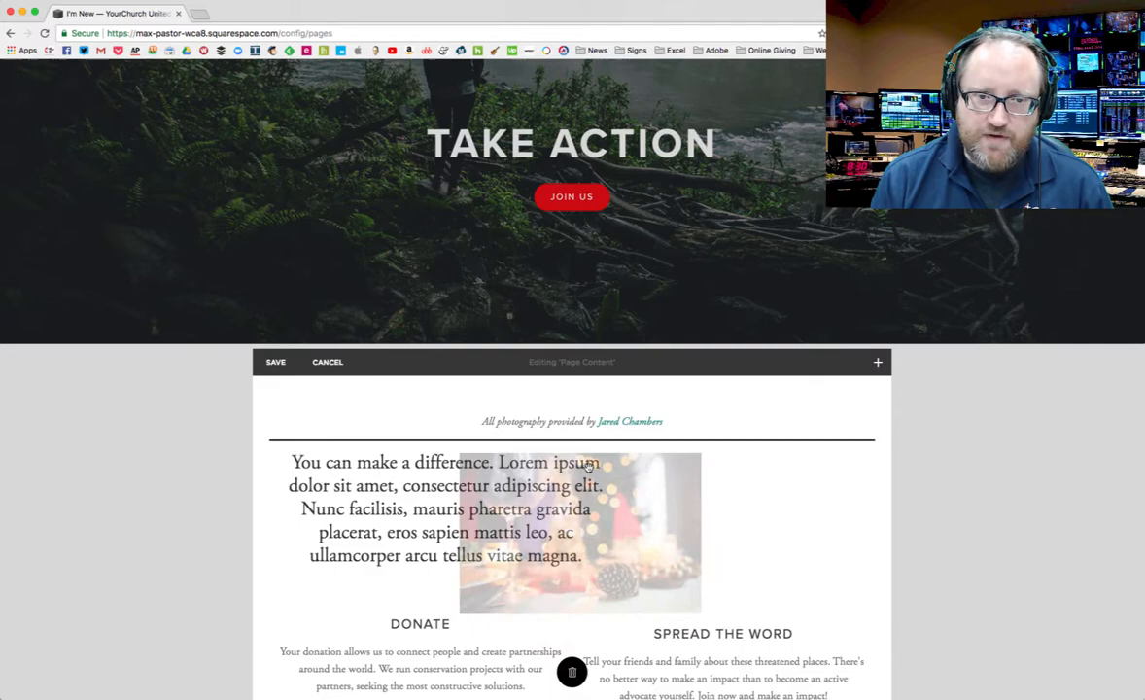
{"action": "scroll", "scroll_direction": "down", "scroll_amount": 3}
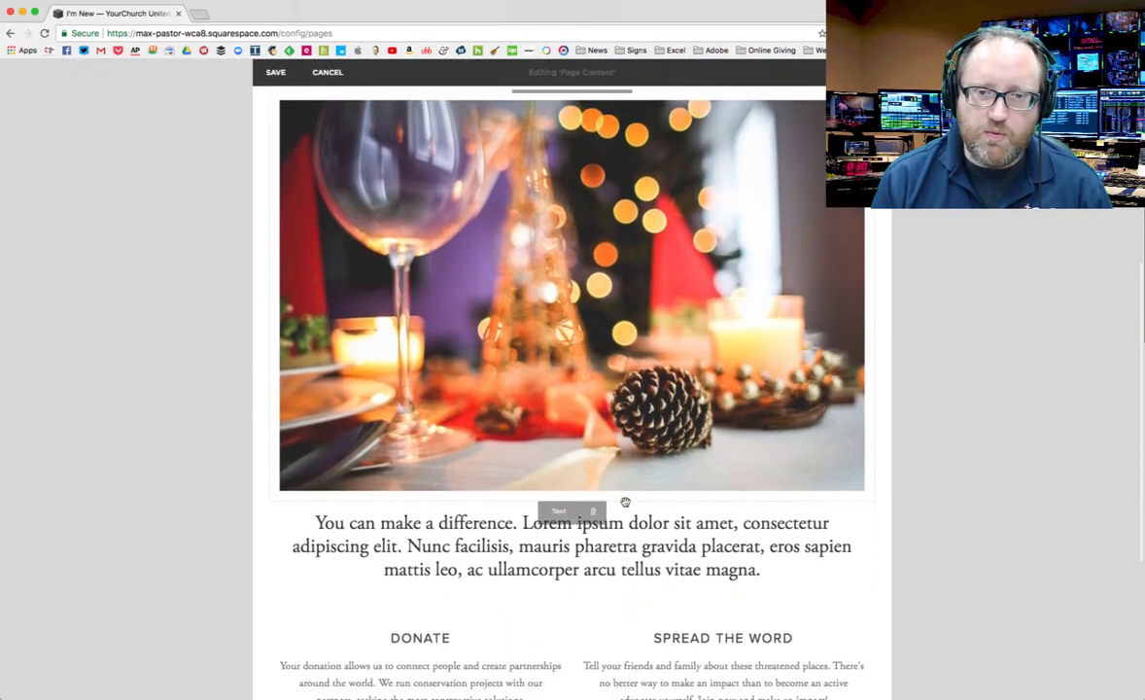
Step: Place the photo in a column beside the paragraph and reopen the block menu
{"action": "scroll", "scroll_direction": "down", "scroll_amount": 3}
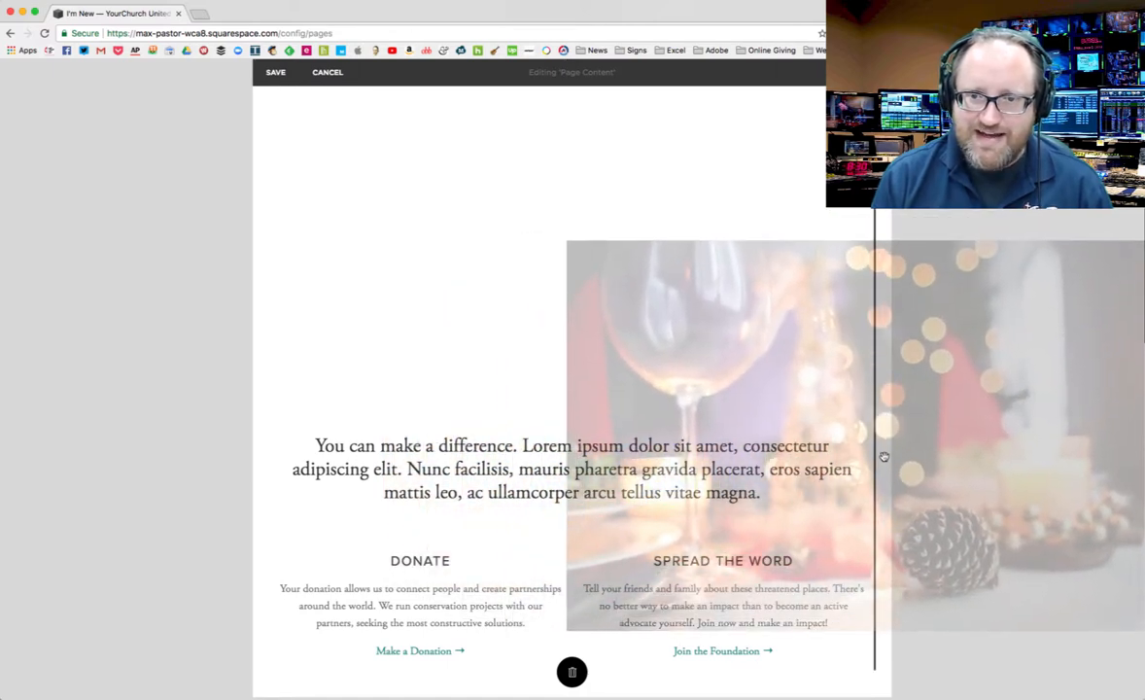
{"action": "scroll", "scroll_direction": "down", "scroll_amount": 3}
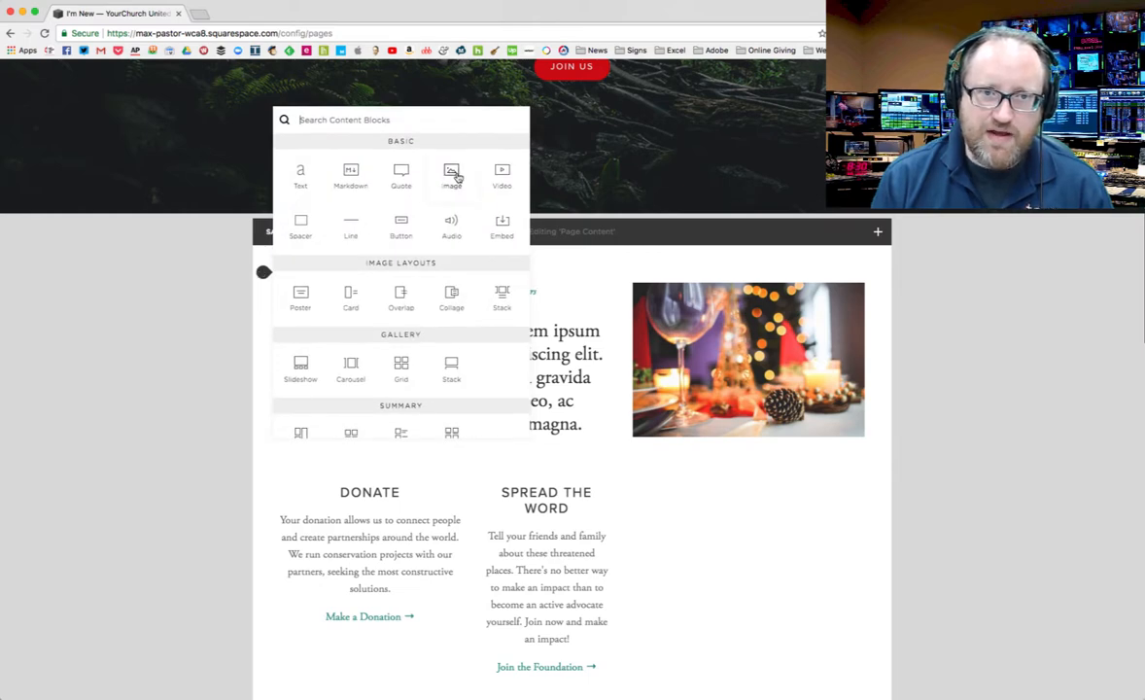
Step: Add an Image block and browse to the pastorwill.net images folder
{"action": "left_click", "coordinate": [451, 175]}
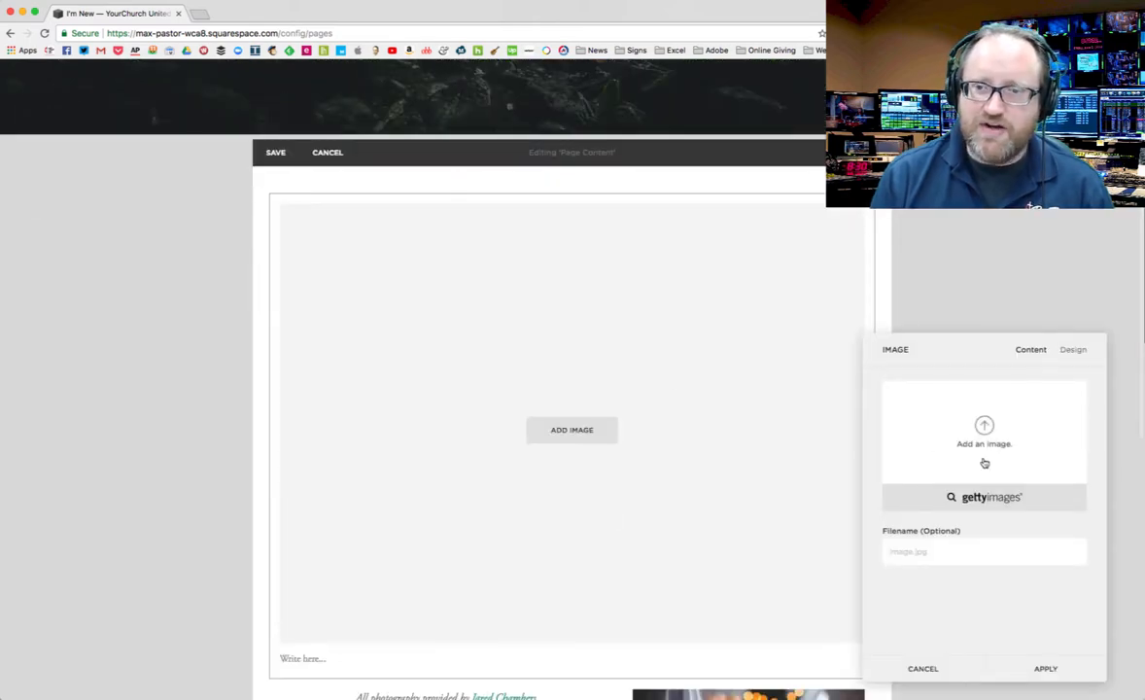
{"action": "left_click", "coordinate": [984, 425]}
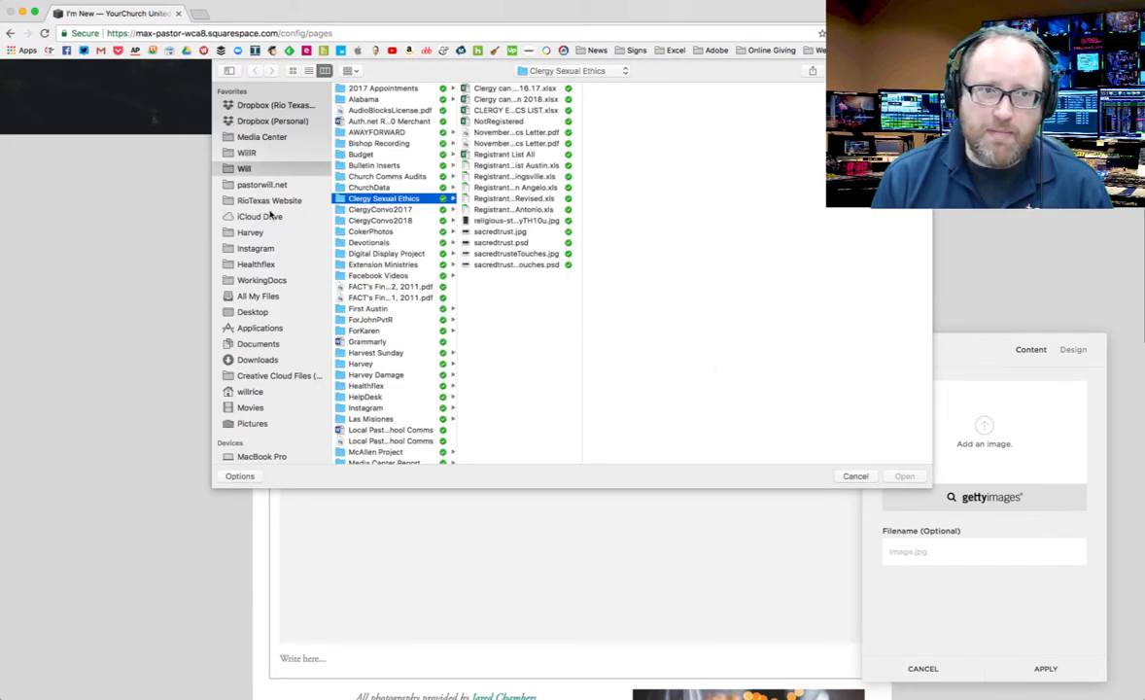
{"action": "left_click", "coordinate": [262, 185]}
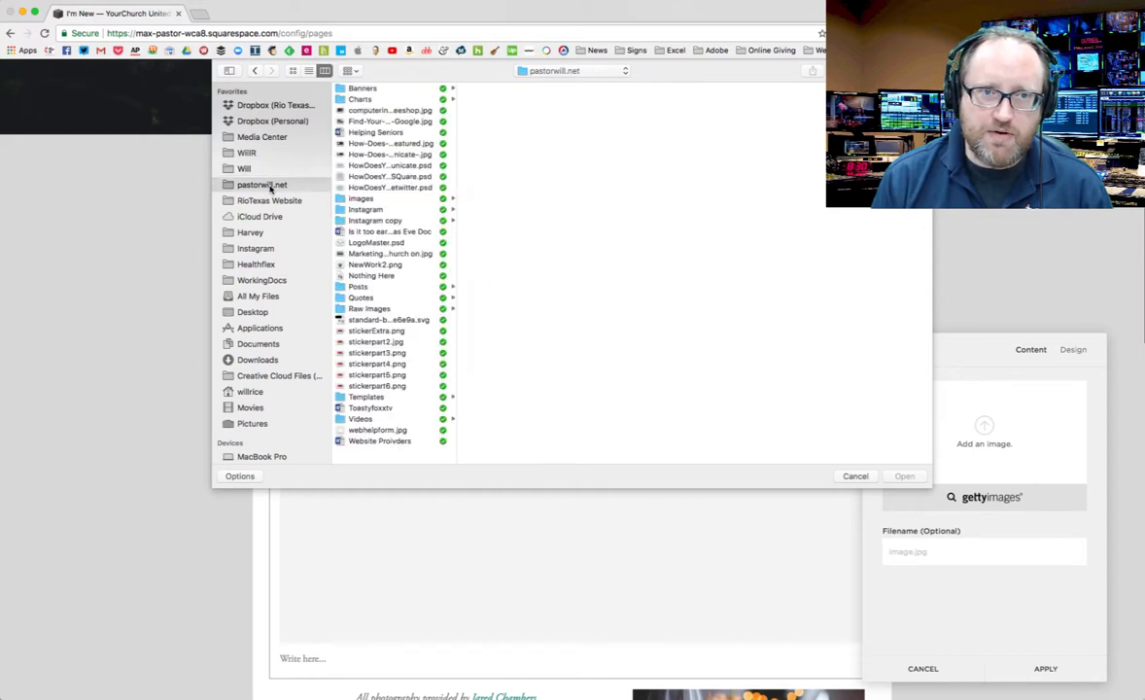
{"action": "left_click", "coordinate": [360, 199]}
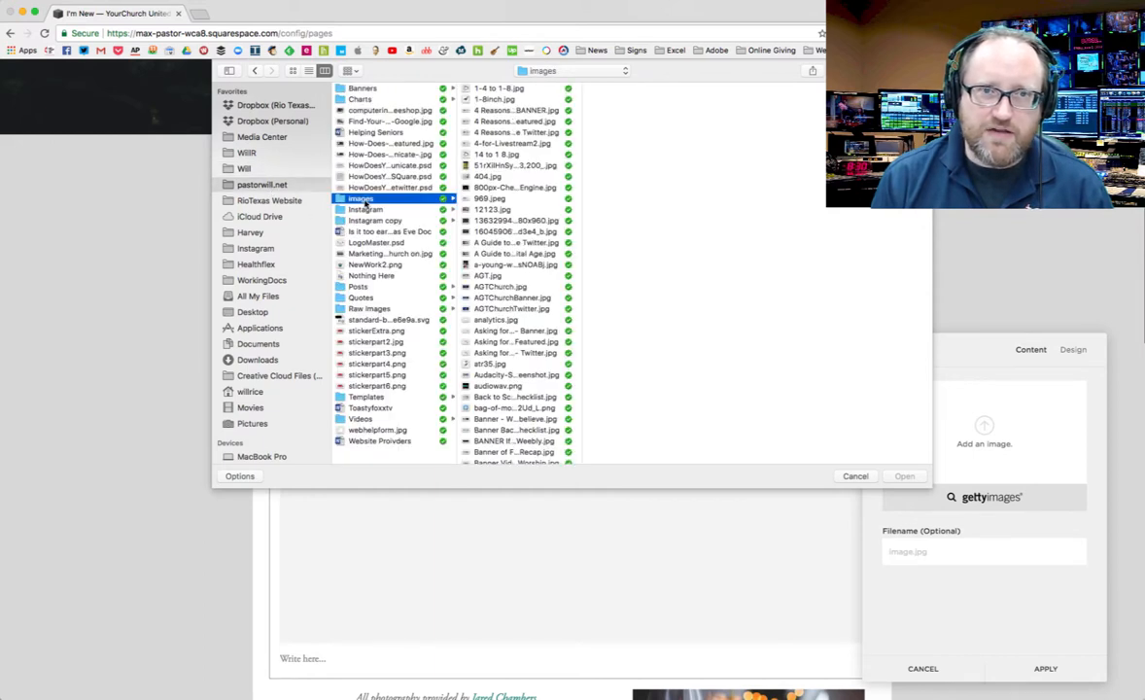
Step: Upload 12123.jpg into the new image block and apply it
{"action": "left_click", "coordinate": [491, 198]}
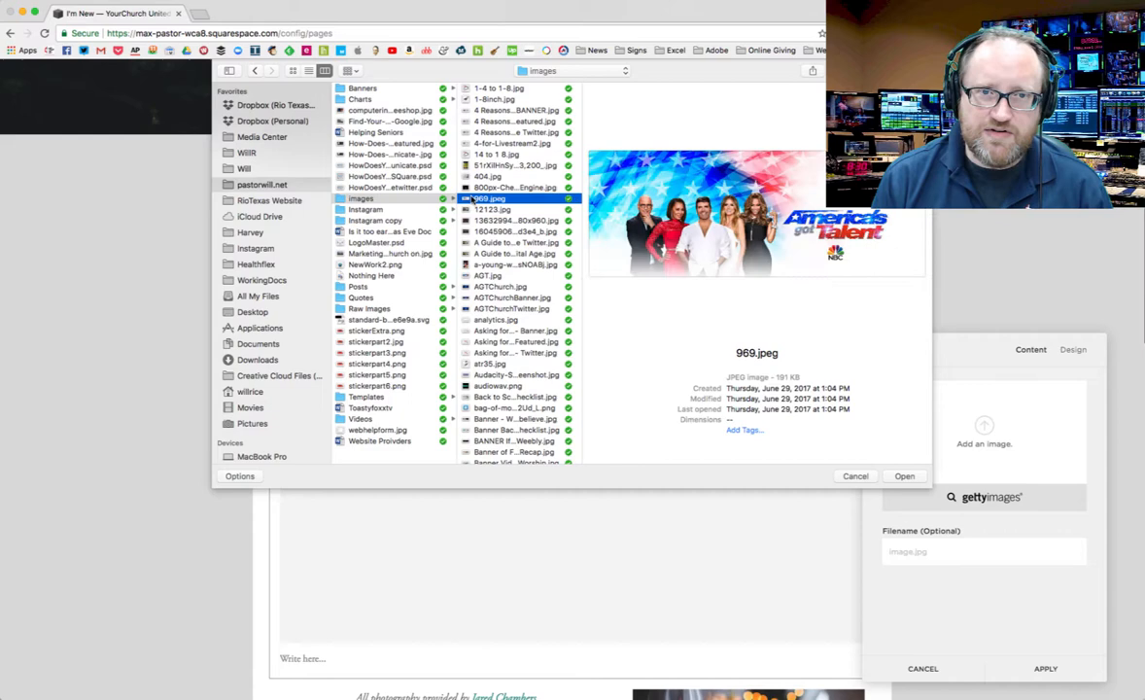
{"action": "left_click", "coordinate": [494, 209]}
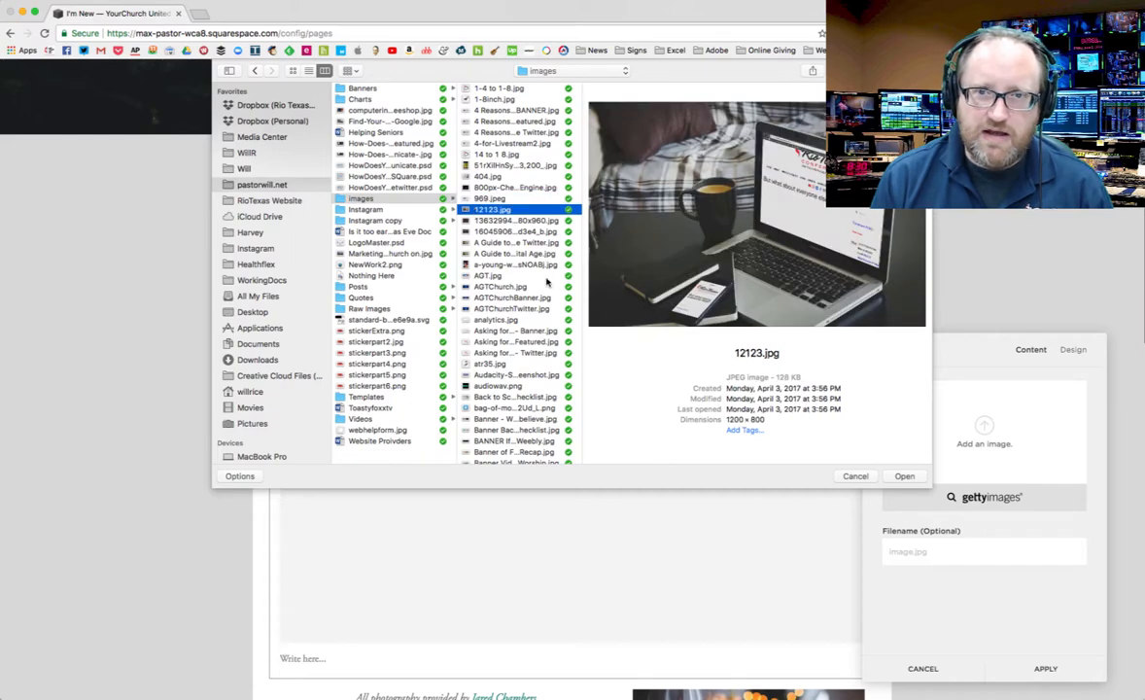
{"action": "left_click", "coordinate": [903, 475]}
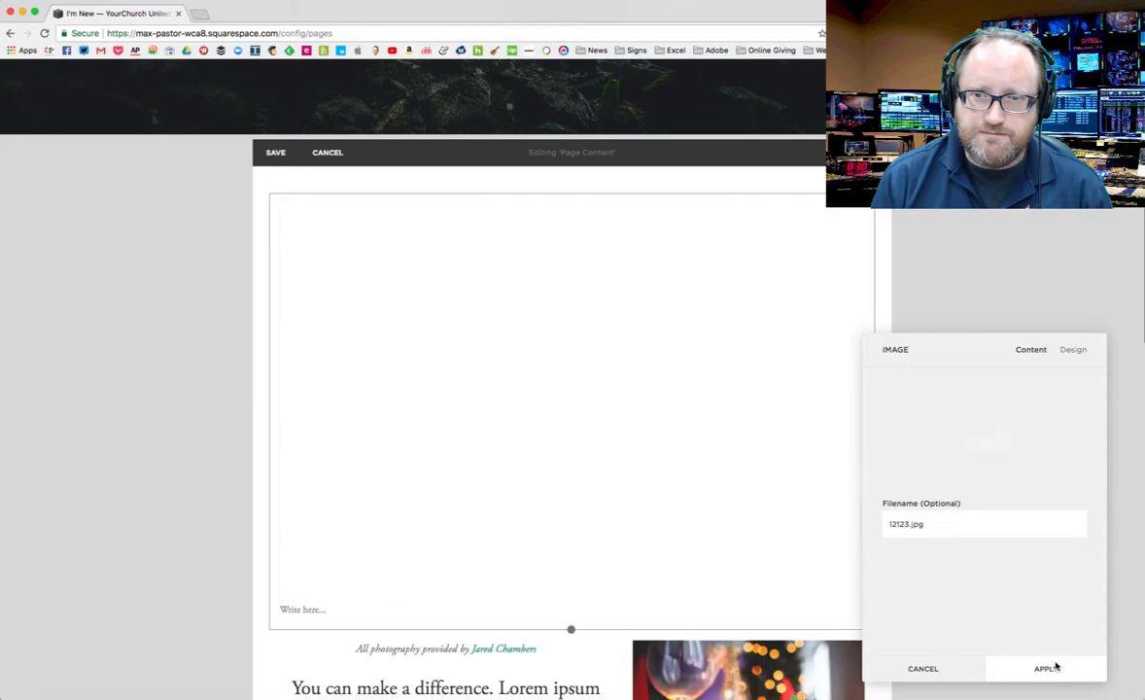
{"action": "left_click", "coordinate": [1046, 667]}
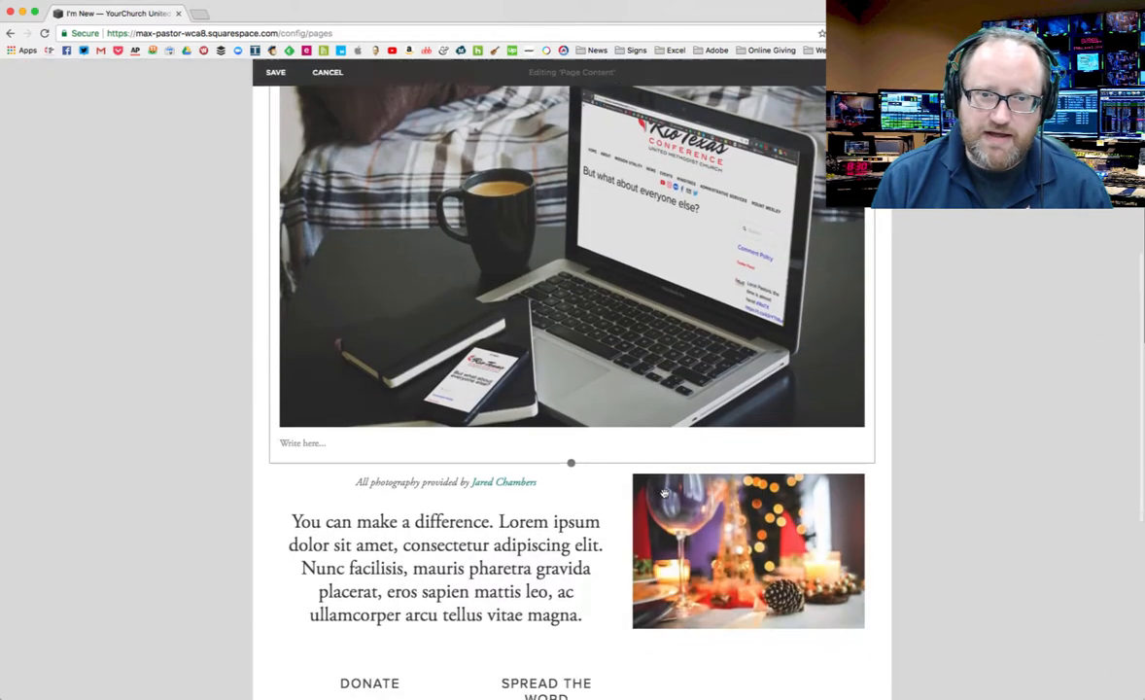
Step: Drag the 12123.jpg block into the paragraph's left edge as an inline image
{"action": "scroll", "scroll_direction": "down", "scroll_amount": 3}
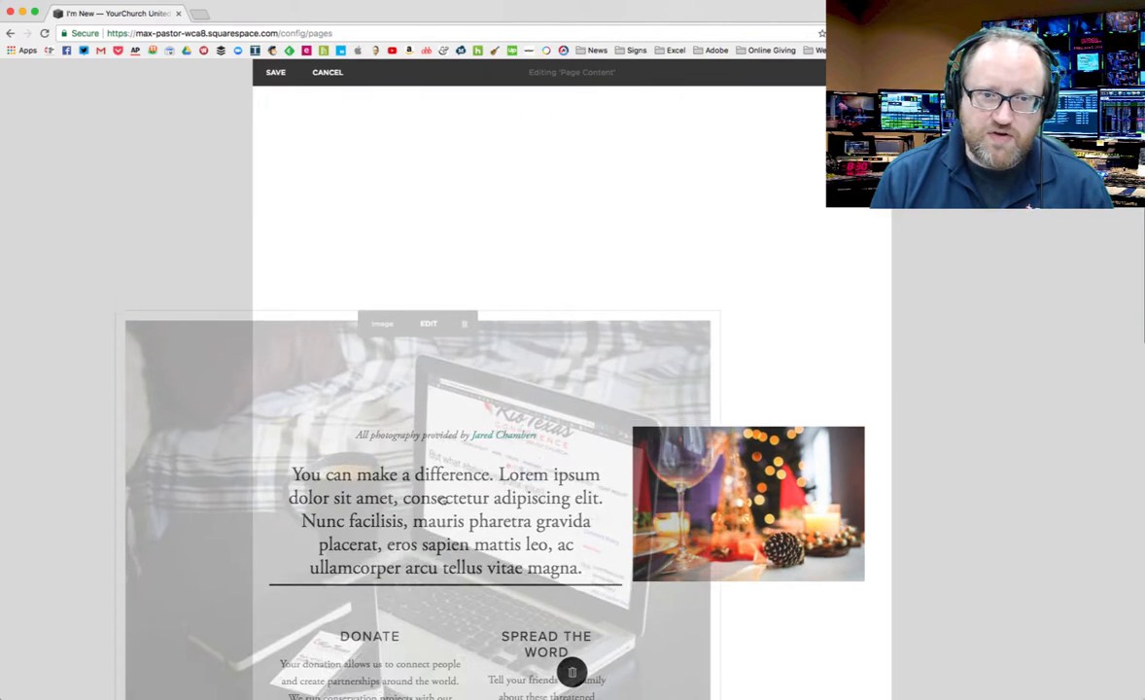
{"action": "scroll", "scroll_direction": "down", "scroll_amount": 3}
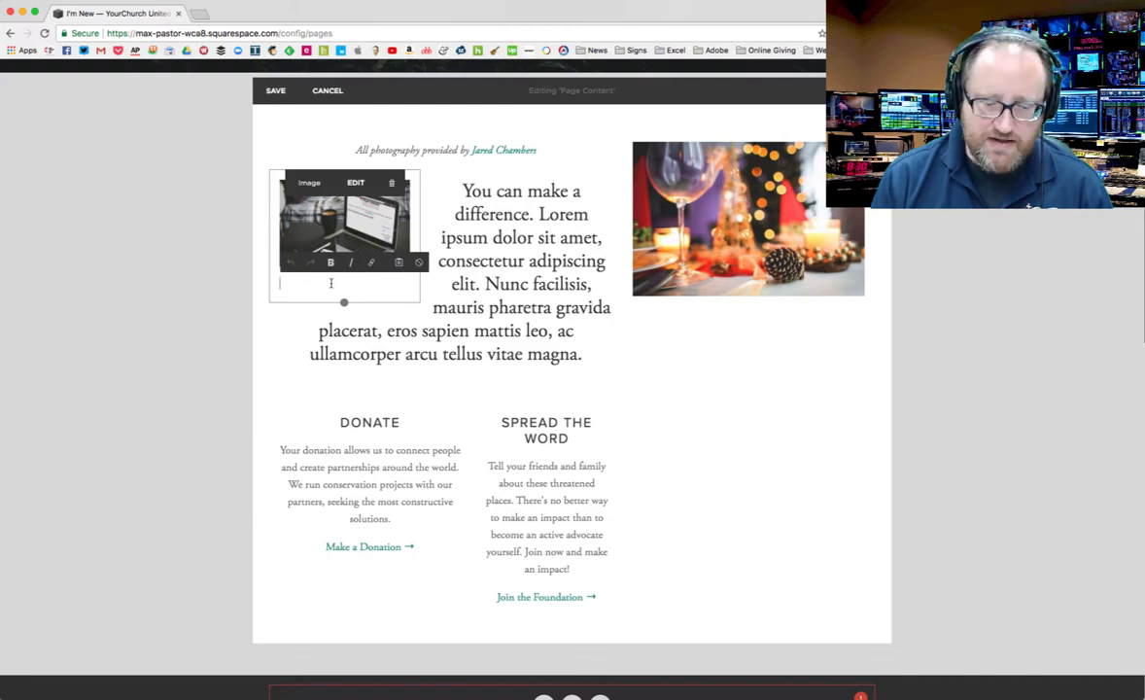
Step: Caption the laptop photo 'Caption' in bold italic and begin adding a link
{"action": "type", "text": "Caption"}
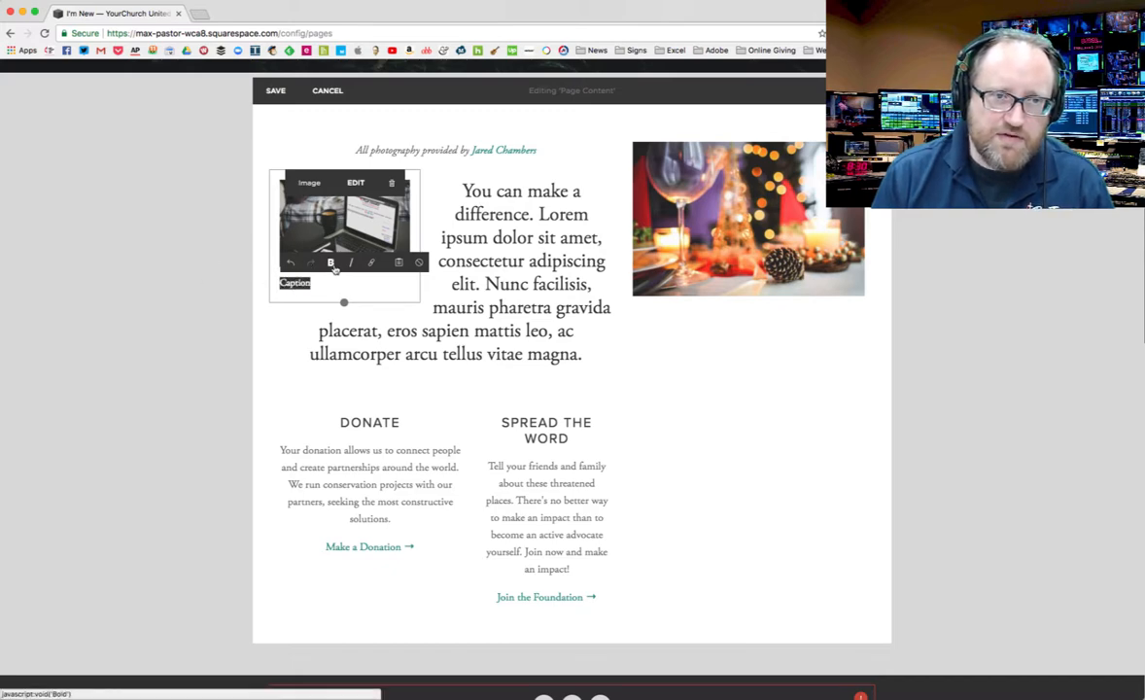
{"action": "left_click", "coordinate": [349, 263]}
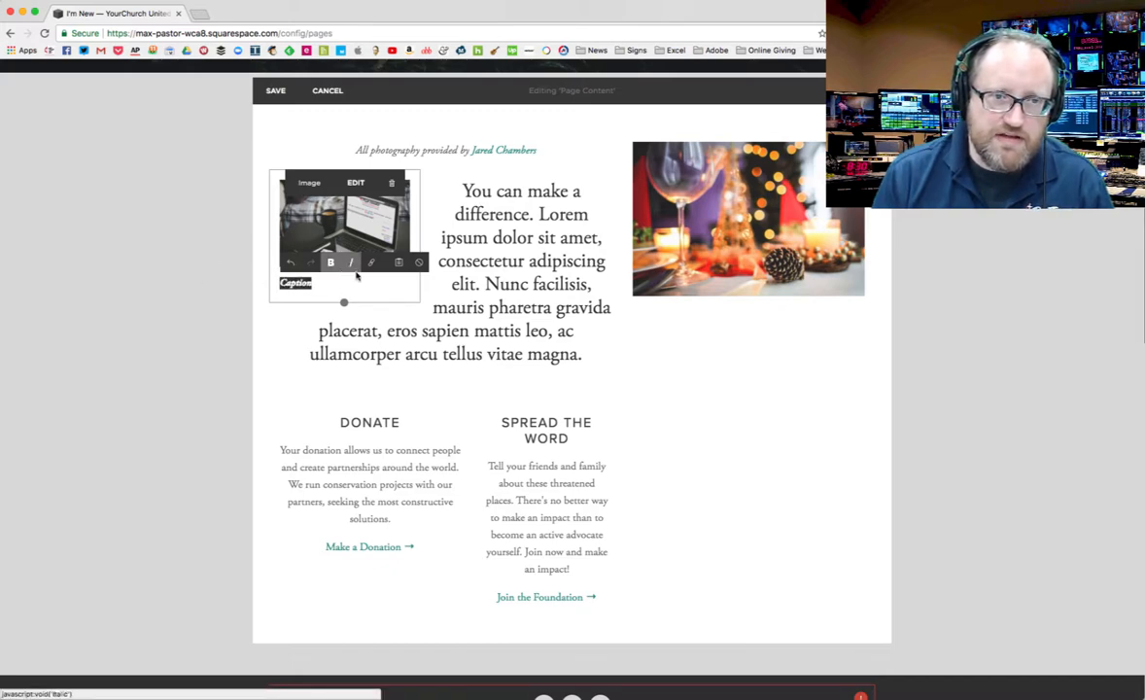
{"action": "left_click", "coordinate": [372, 262]}
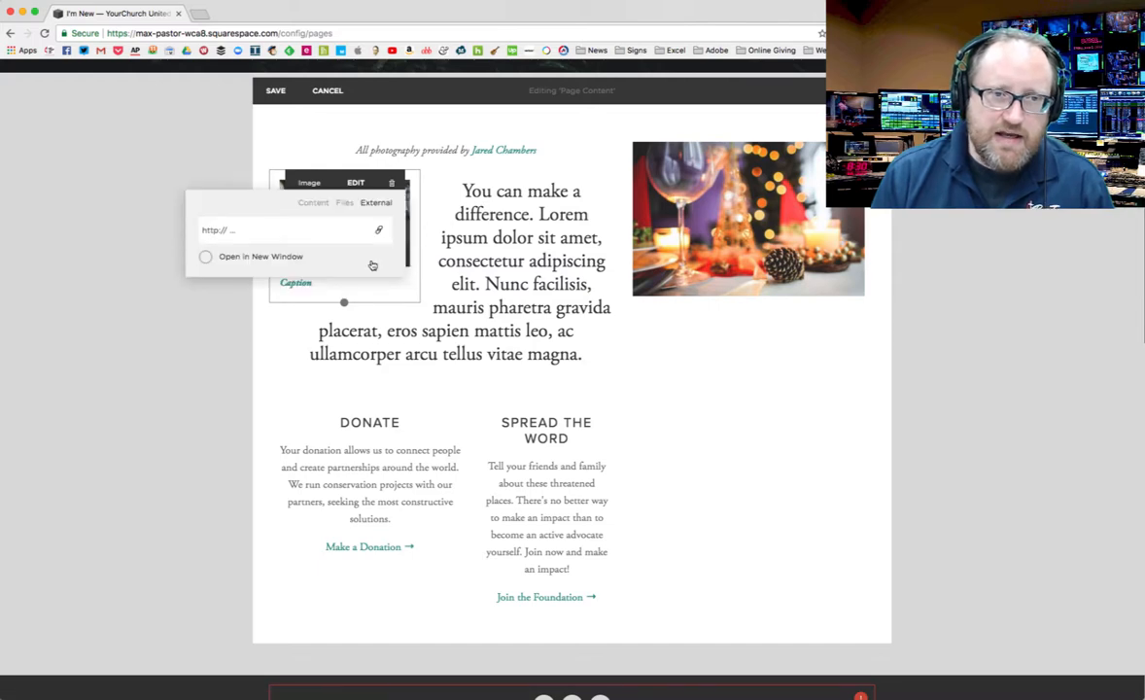